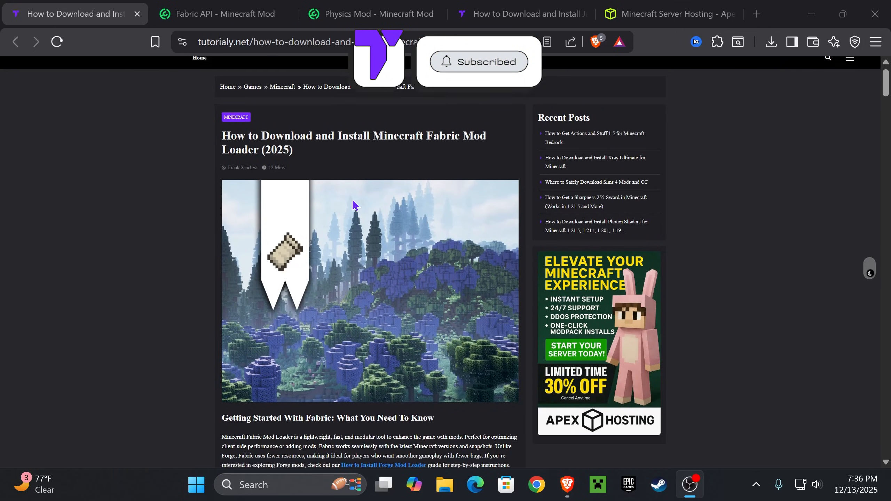
Step: Save the universal Fabric installer jar (fabric-installer-1.1.0) from fabricmc.net to the desktop
scroll(down, 3)
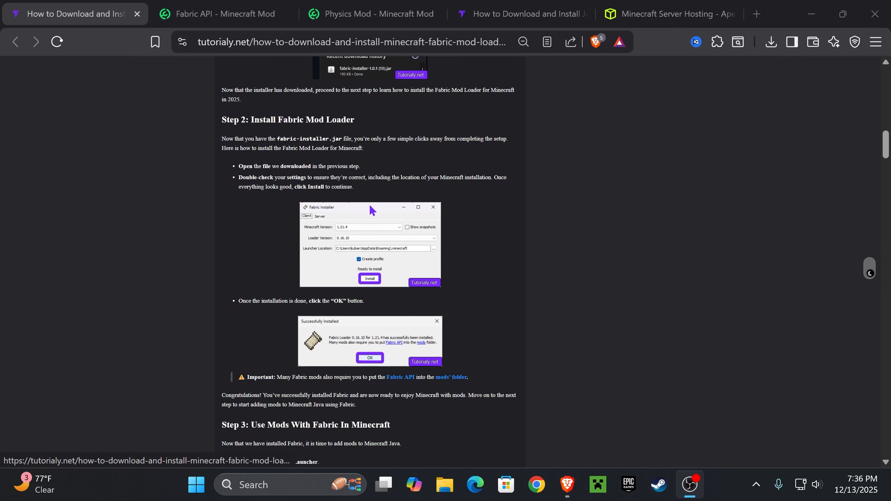
scroll(up, 3)
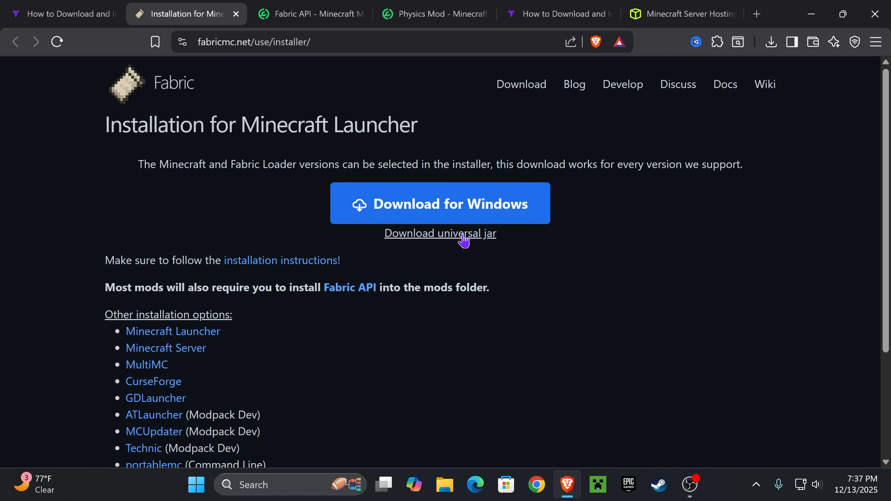
click(440, 233)
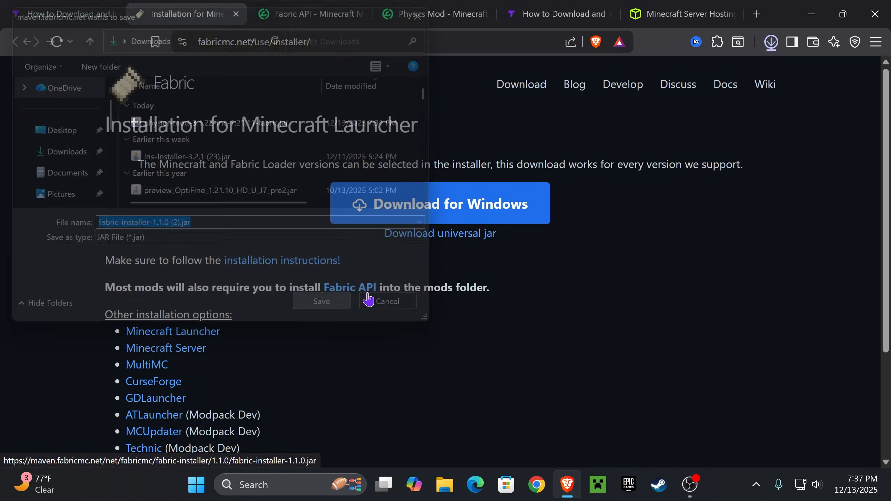
click(320, 302)
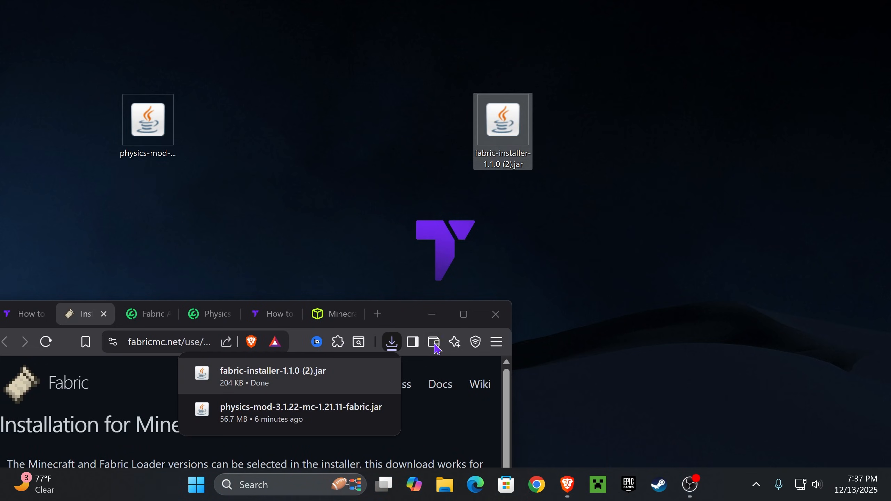
mouse_move(391, 341)
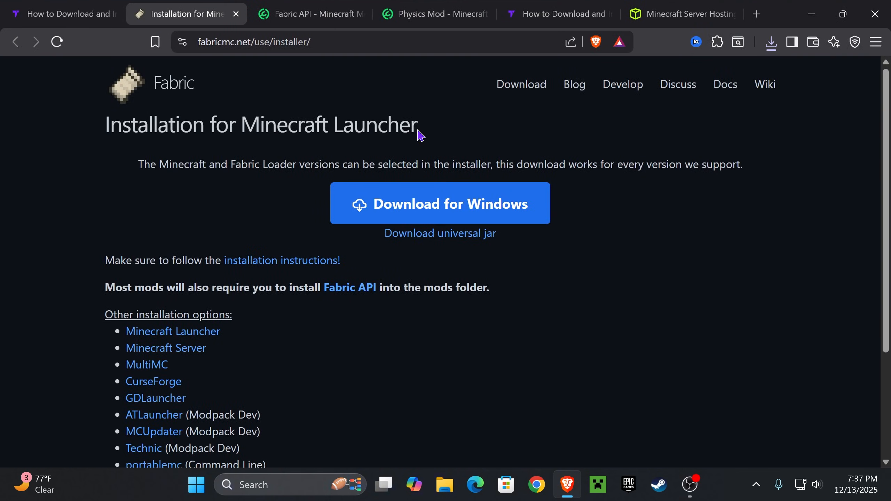
mouse_move(349, 287)
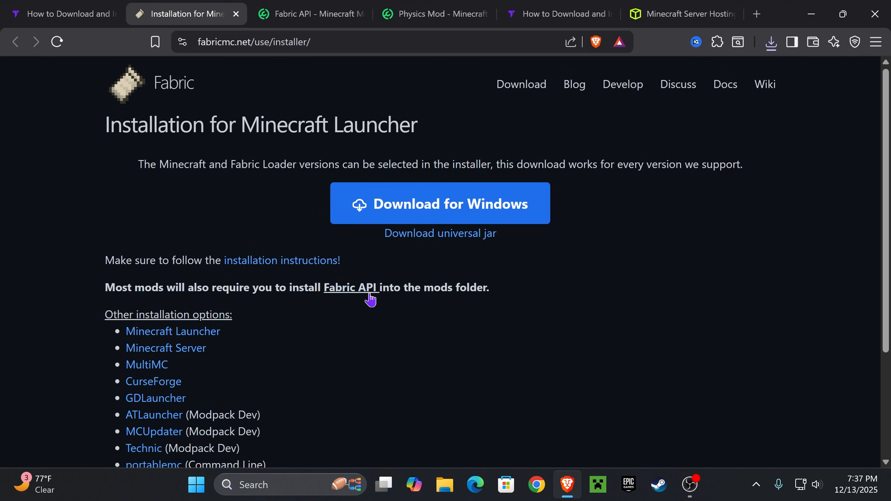
Step: Download fabric-api-0.139.5+1.21.11 from the Fabric API page and confirm it finished
click(310, 14)
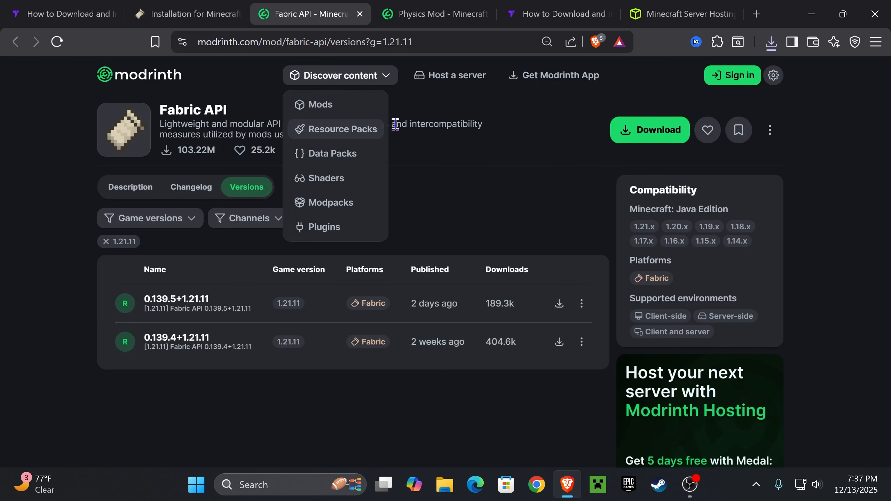
click(358, 249)
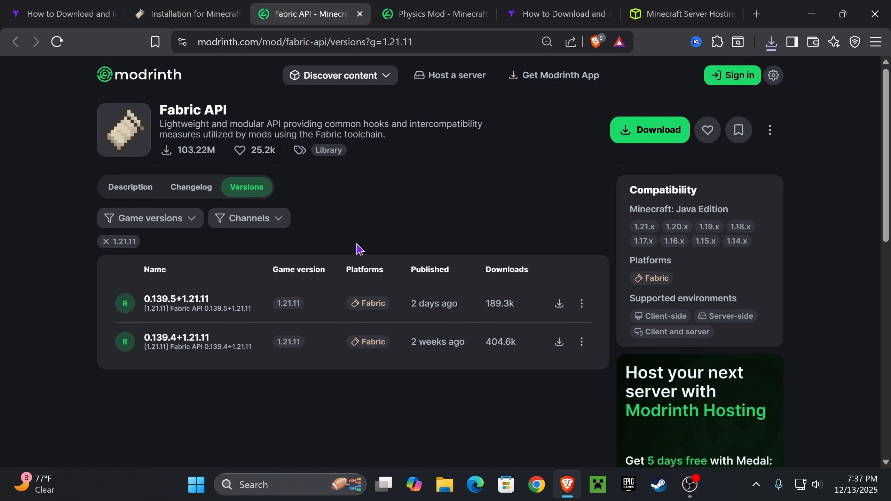
mouse_move(783, 17)
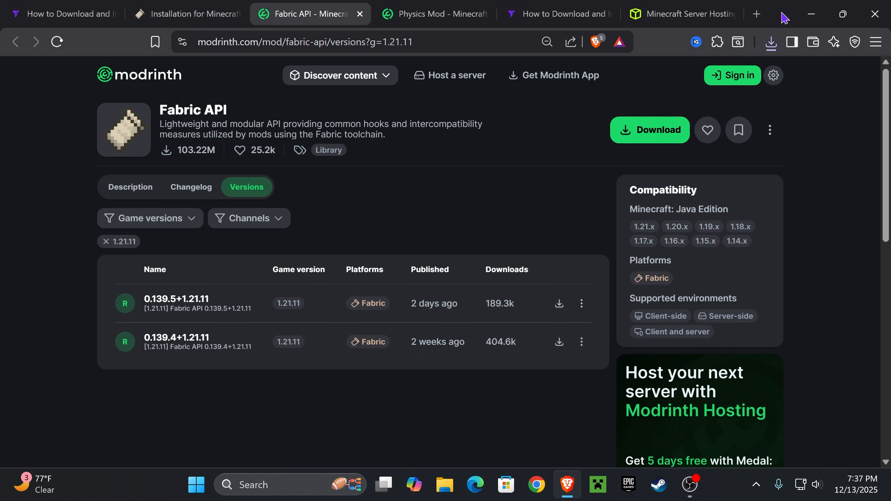
mouse_move(403, 131)
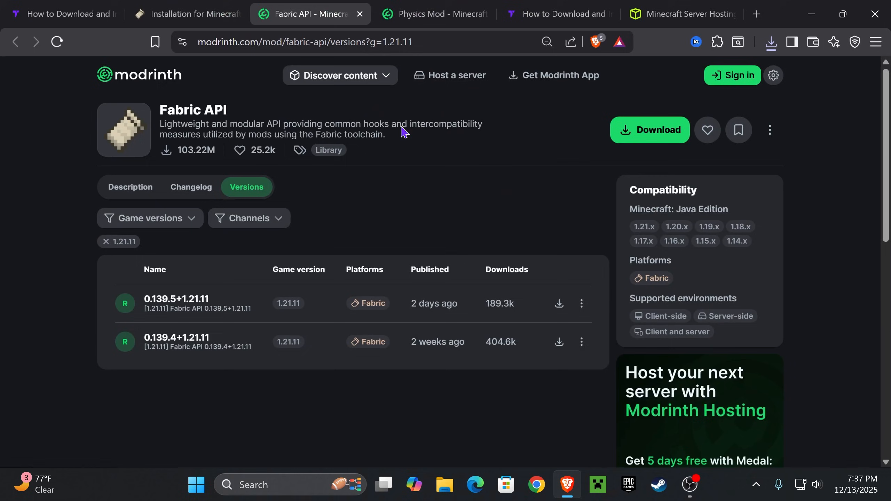
mouse_move(306, 156)
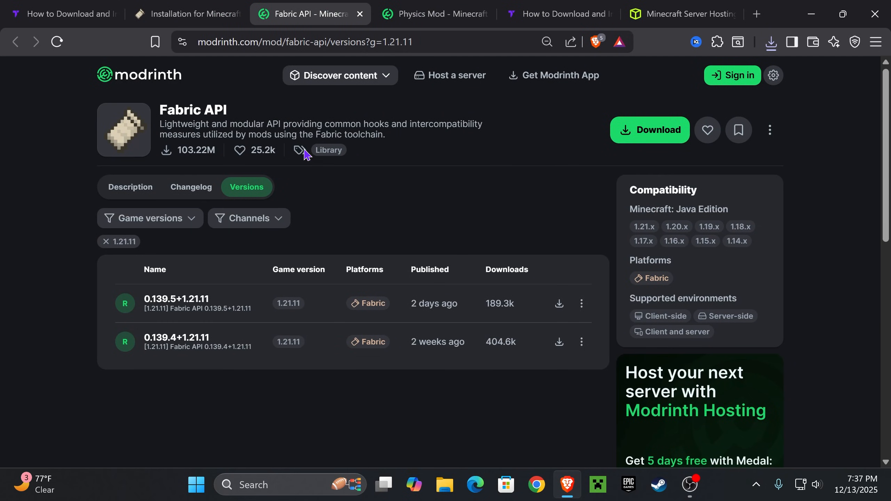
mouse_move(191, 247)
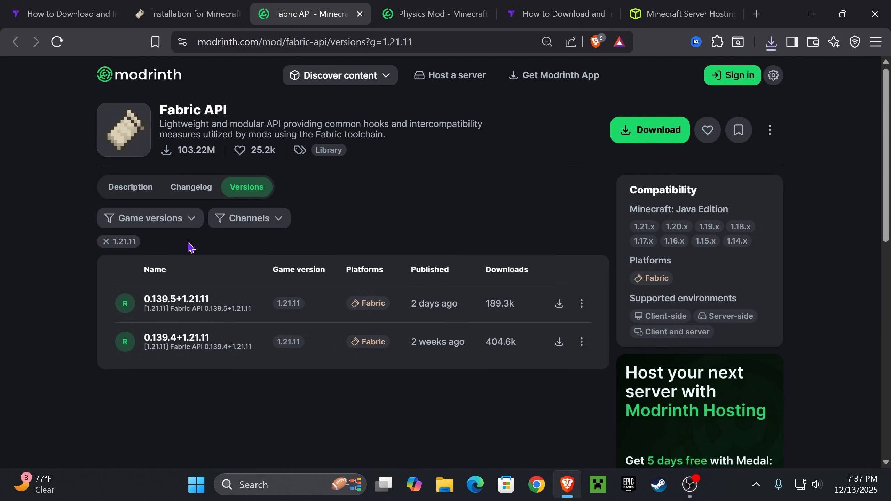
mouse_move(395, 315)
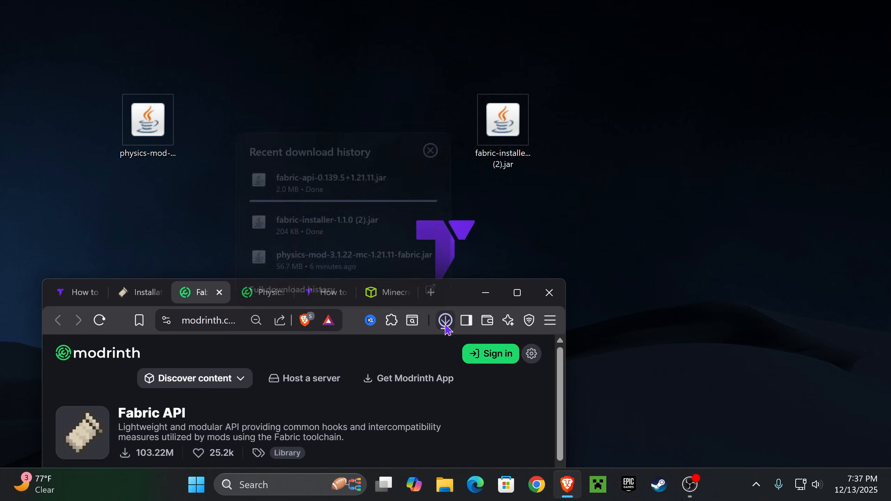
click(445, 320)
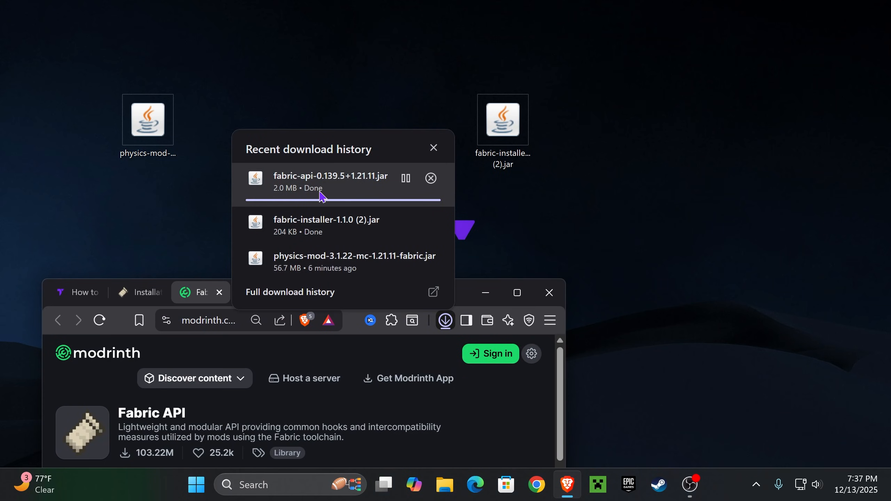
mouse_move(339, 187)
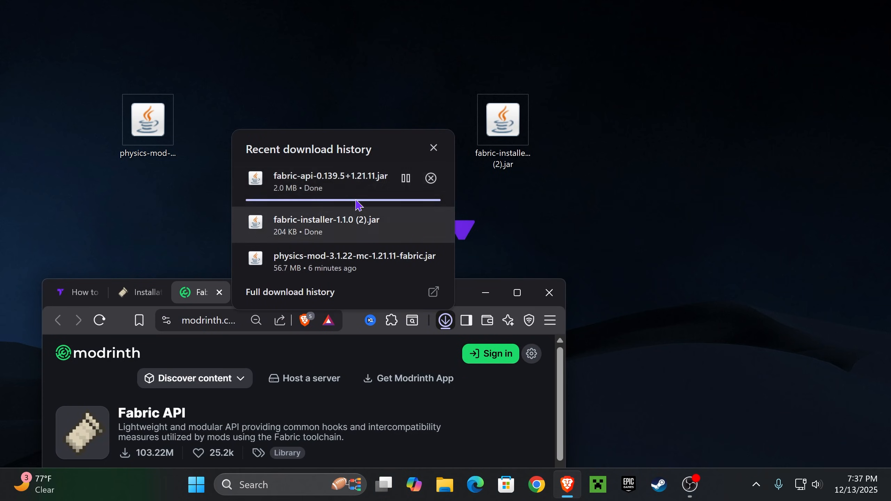
mouse_move(77, 292)
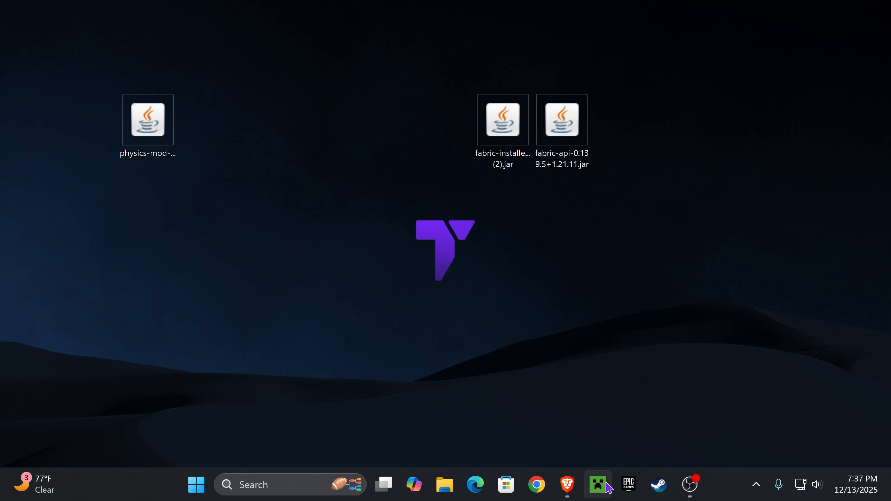
mouse_move(597, 486)
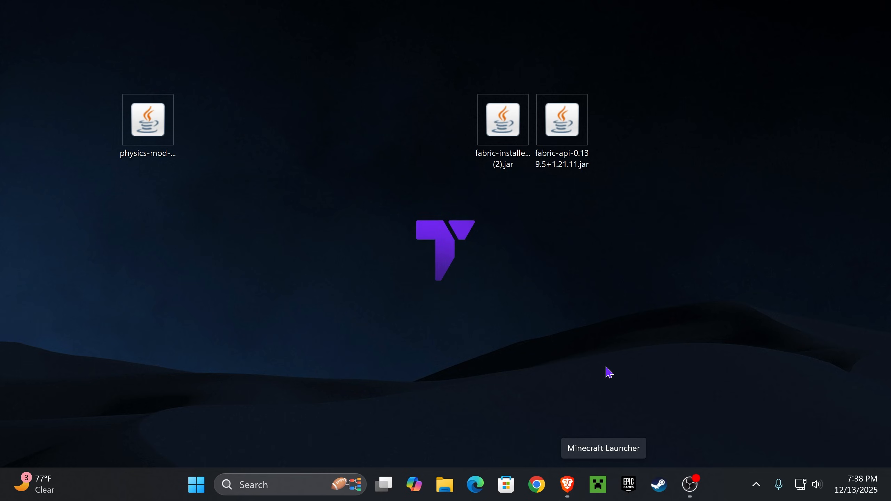
mouse_move(576, 224)
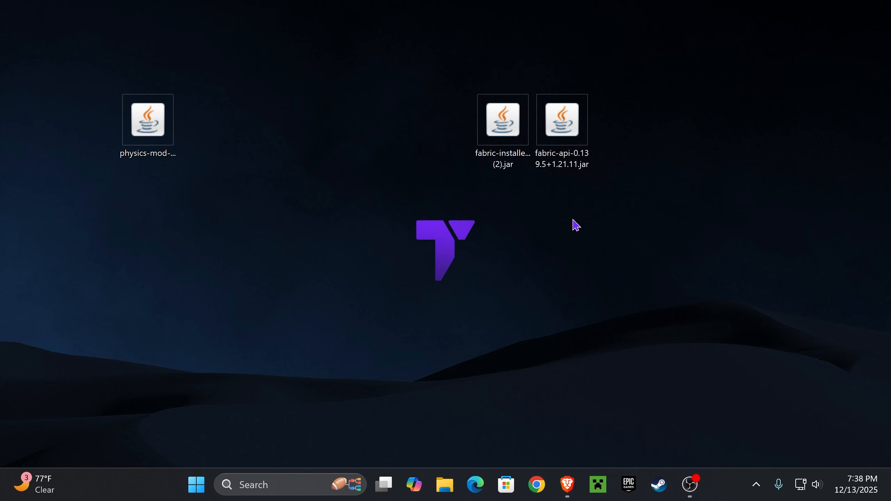
Step: Launch fabric-installer-1.1.0 (2).jar, showing Minecraft 1.21.11 with loader 0.18.2 on the Client tab
double_click(502, 120)
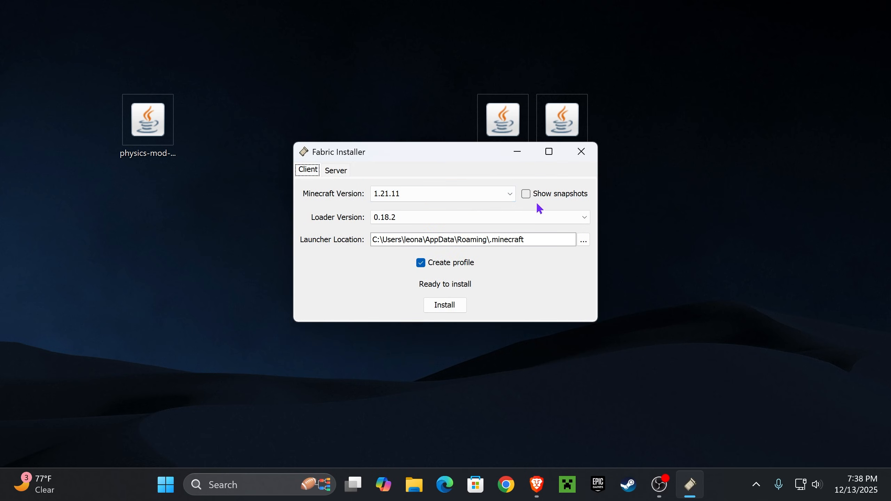
mouse_move(557, 200)
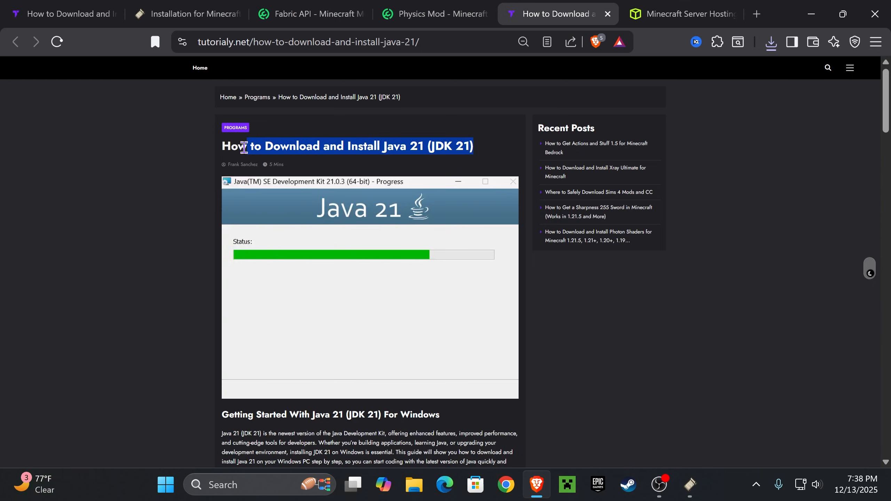
Step: Scroll through the download section of the Java 21 (JDK 21) install guide
click(390, 171)
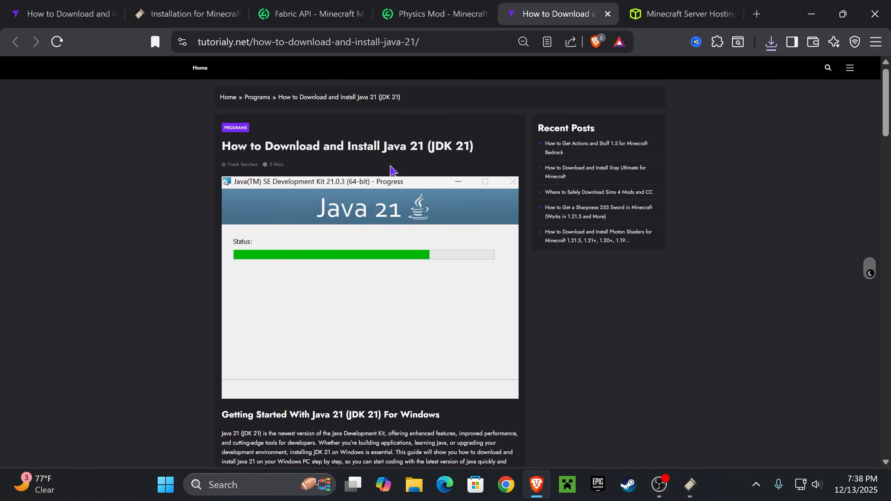
scroll(down, 3)
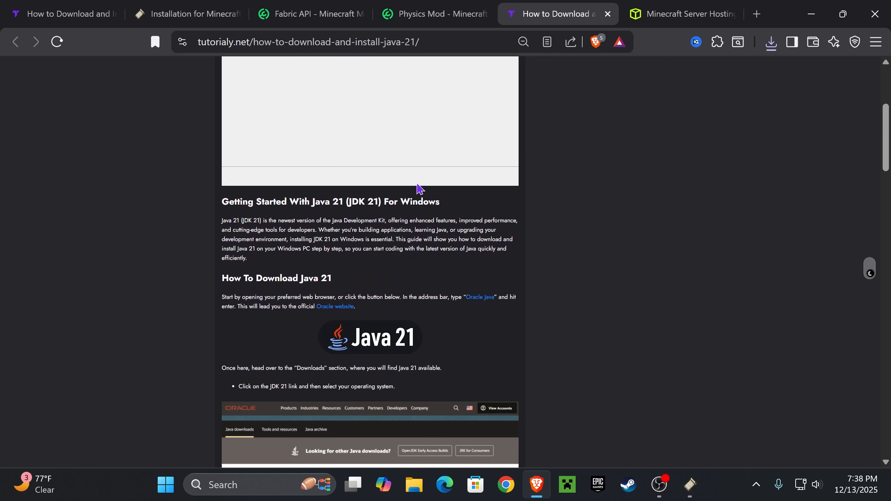
scroll(down, 3)
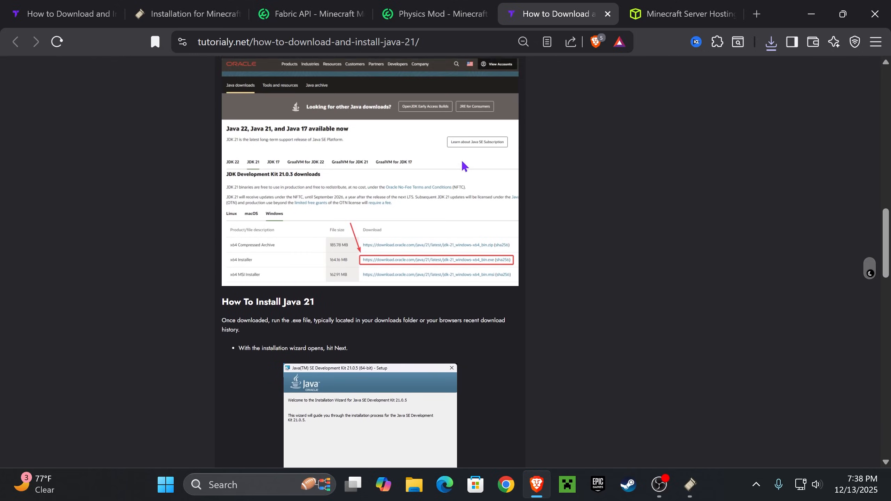
scroll(down, 3)
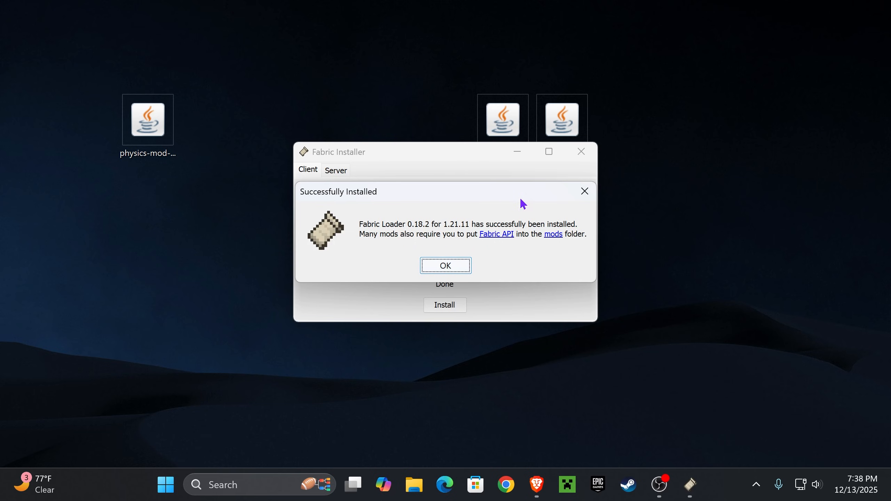
mouse_move(464, 257)
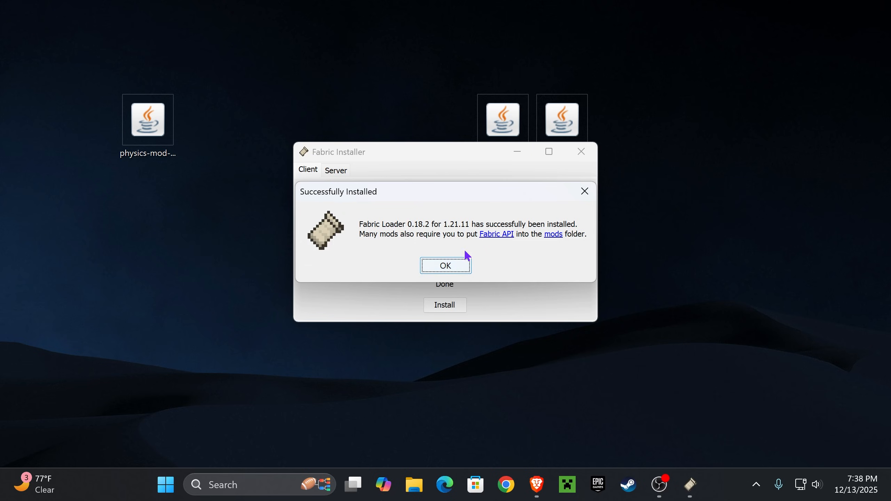
Step: Acknowledge the successful loader install, close Fabric Installer, and move the Physics Mod jar across the desktop
click(444, 265)
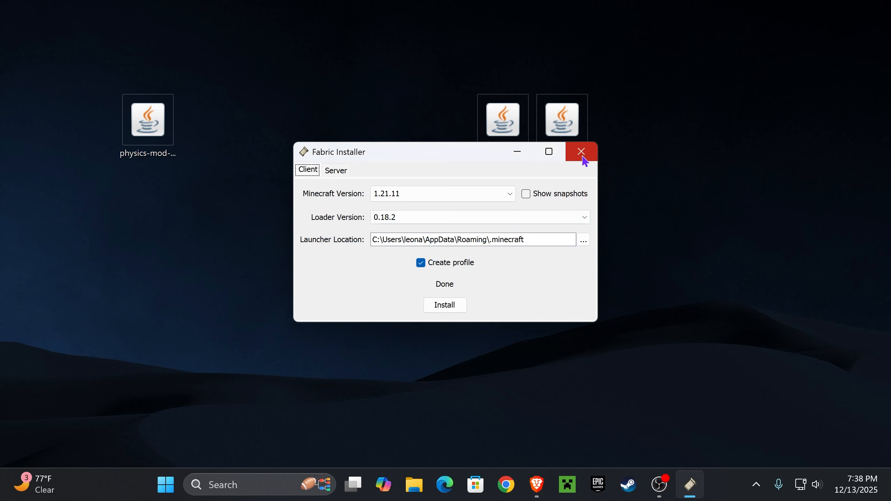
click(580, 152)
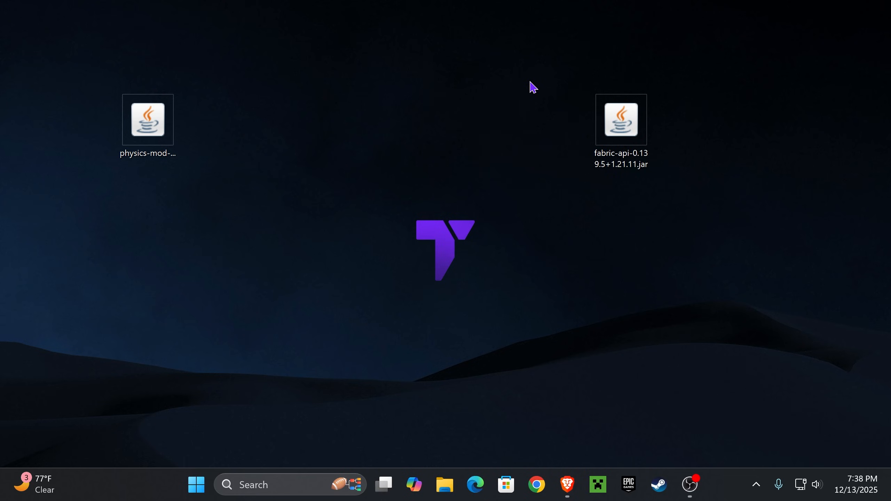
click(147, 119)
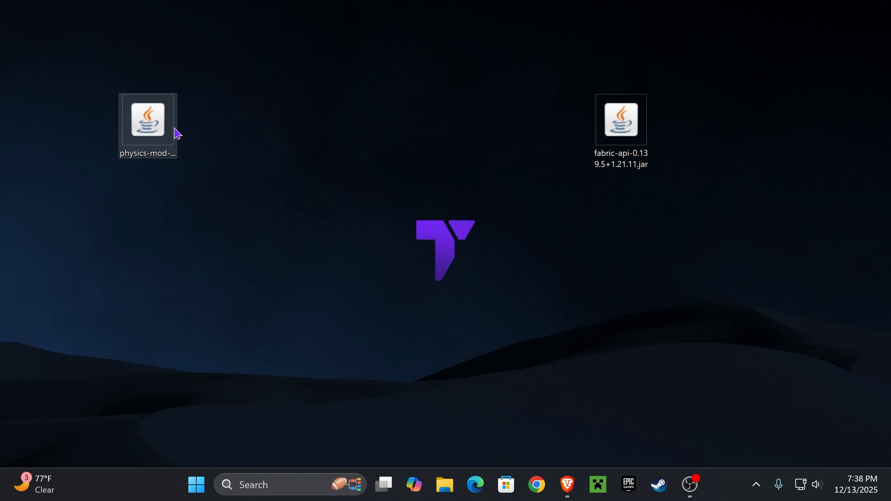
drag(147, 120, 560, 119)
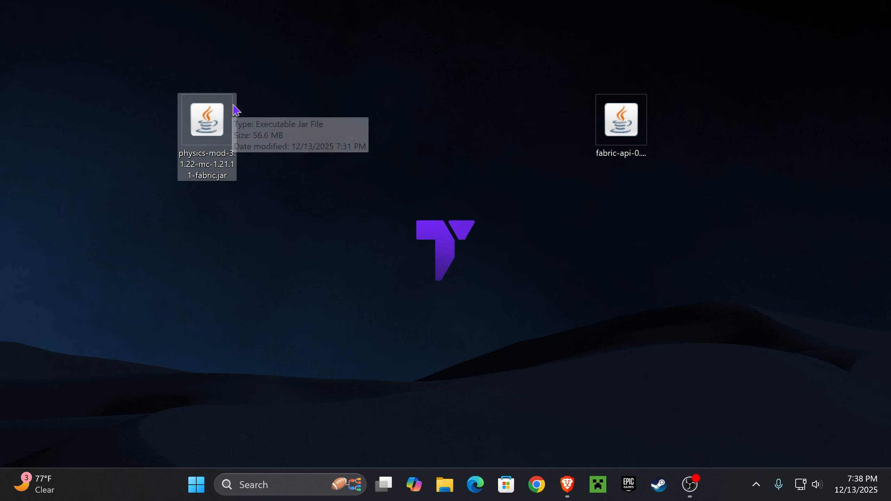
mouse_move(364, 87)
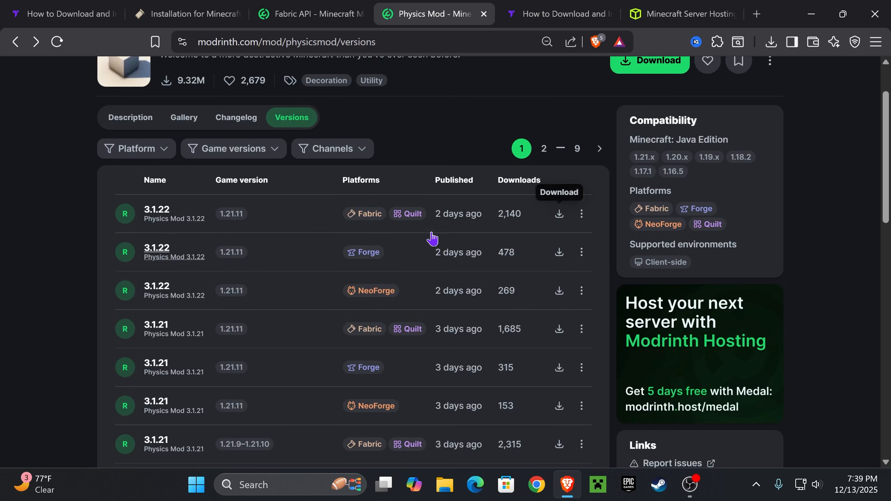
Step: Scroll the Physics Mod versions list for Minecraft 1.21.11 on Modrinth
scroll(up, 3)
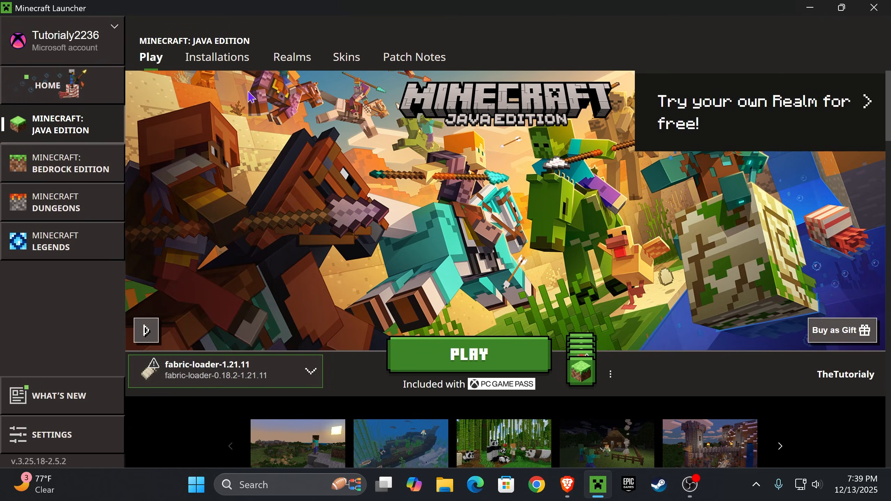
Step: Show modded installations and open the fabric-loader-1.21.11 game folder (.minecraft)
click(216, 57)
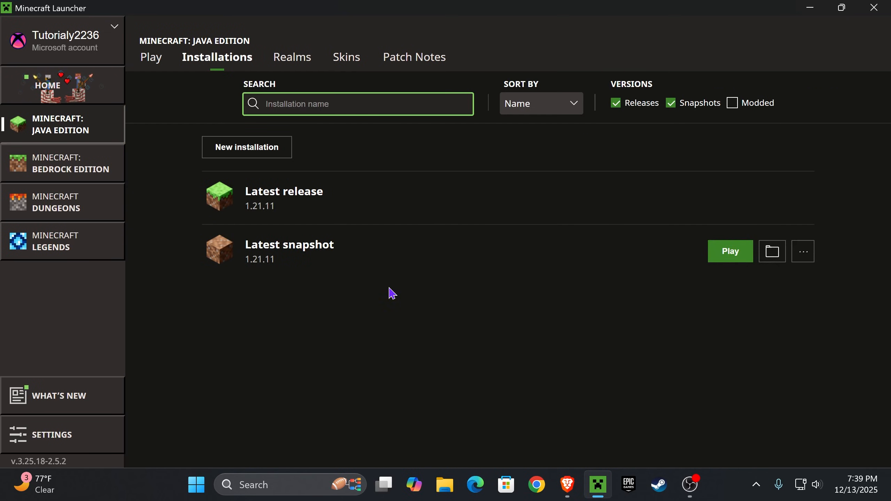
click(732, 103)
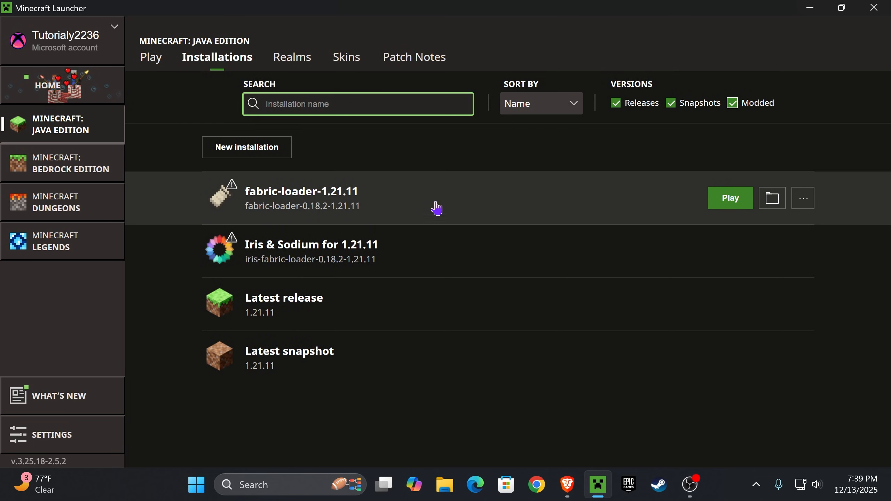
mouse_move(347, 202)
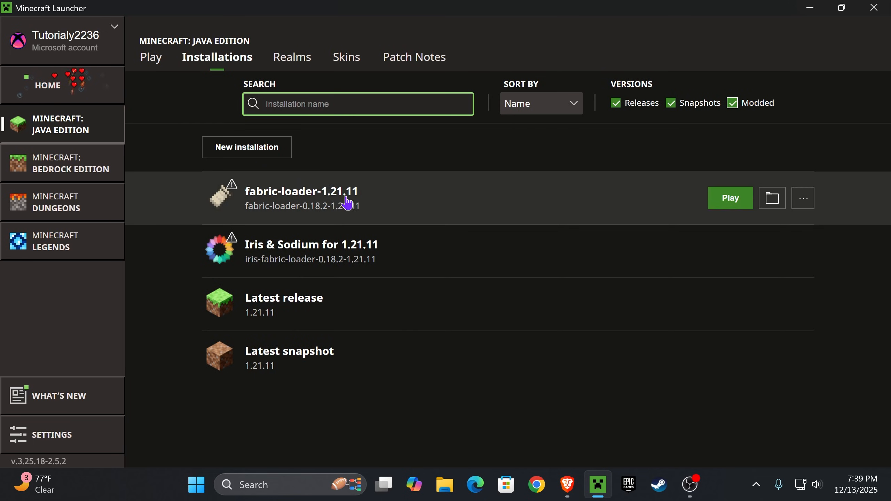
mouse_move(380, 202)
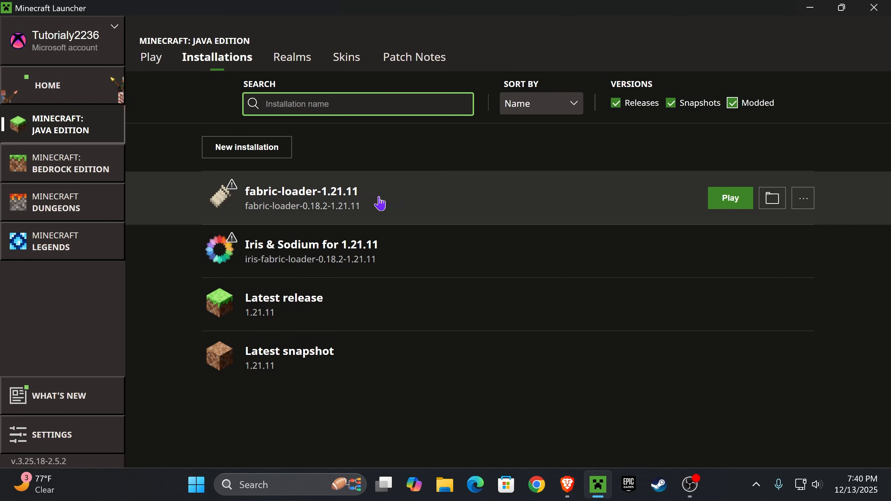
click(151, 57)
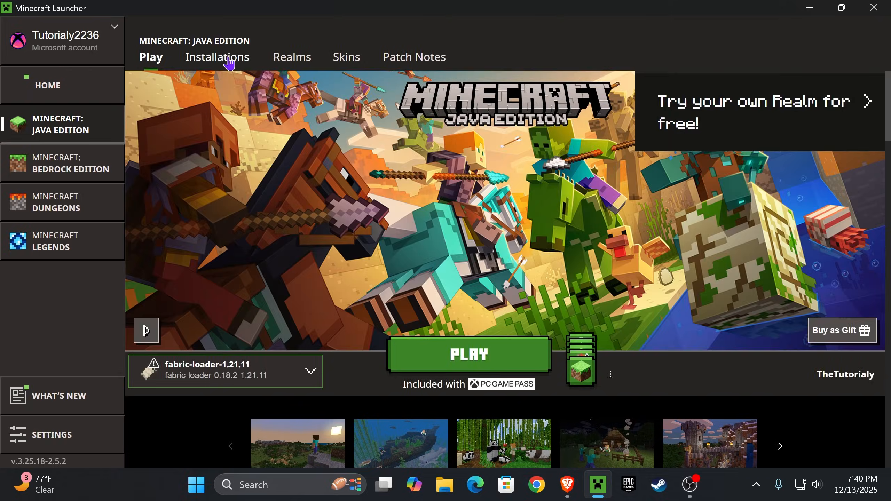
click(216, 57)
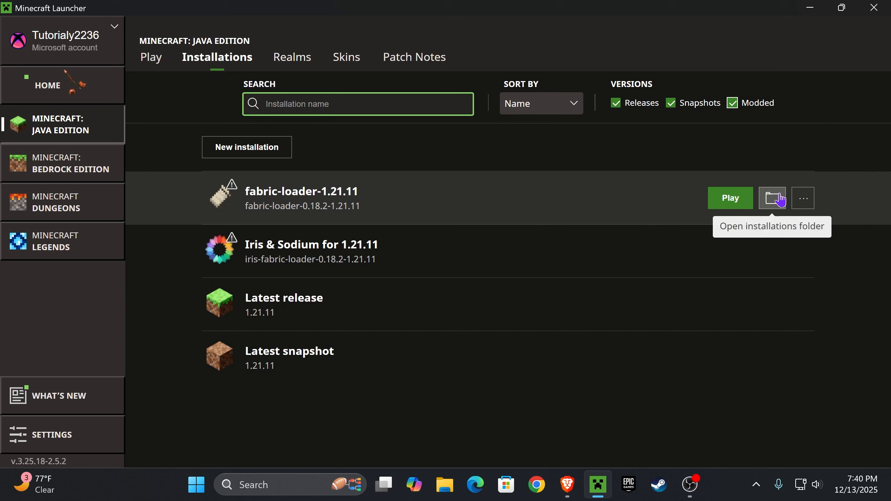
mouse_move(617, 220)
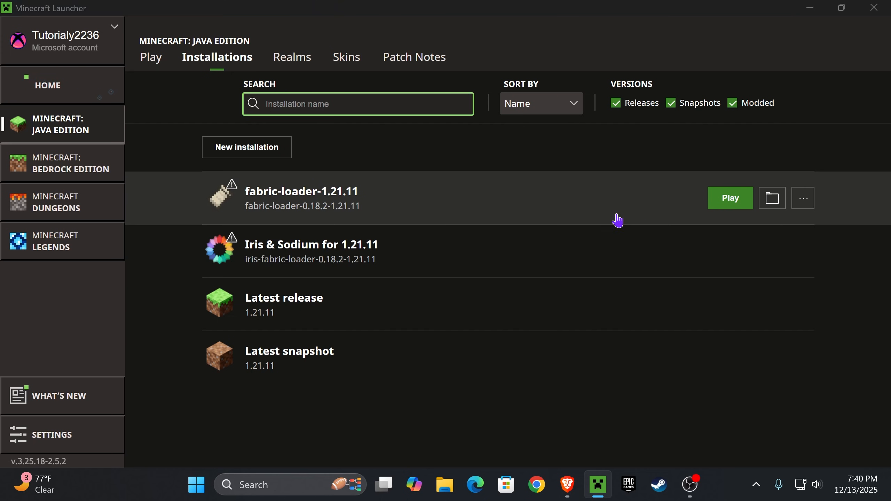
click(444, 484)
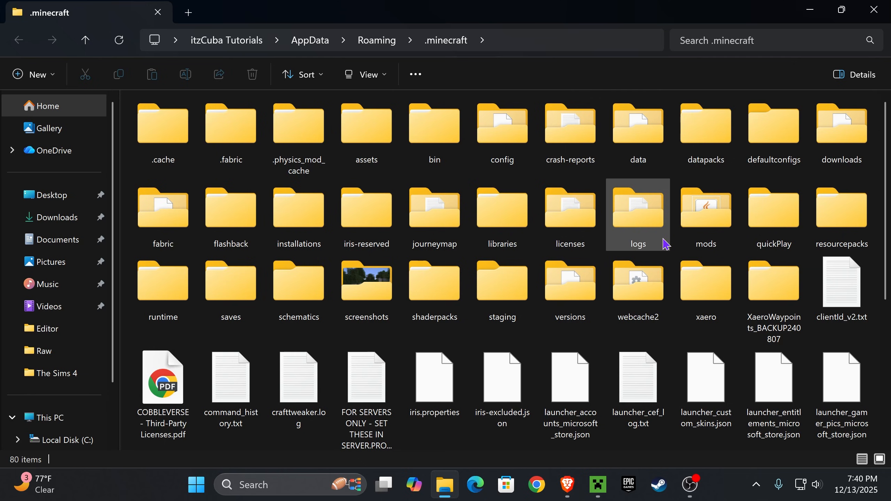
Step: Delete the old mods folder in .minecraft, create a new mods folder, and open it
click(704, 213)
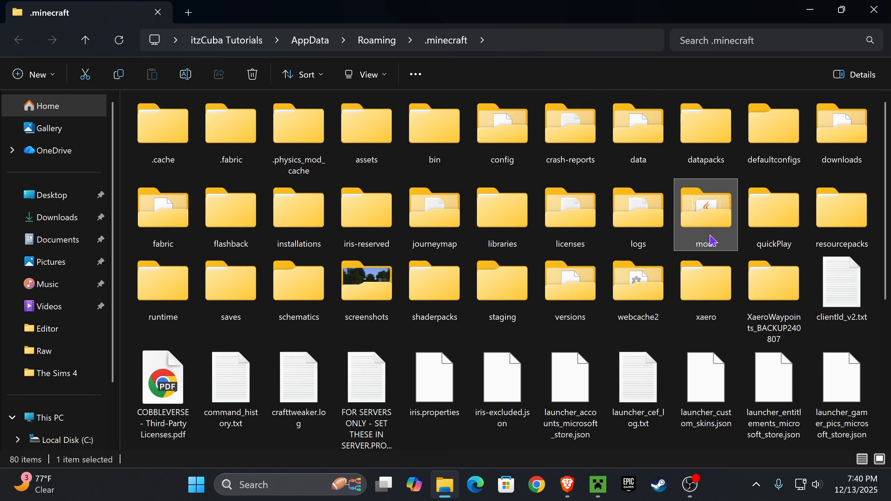
click(252, 74)
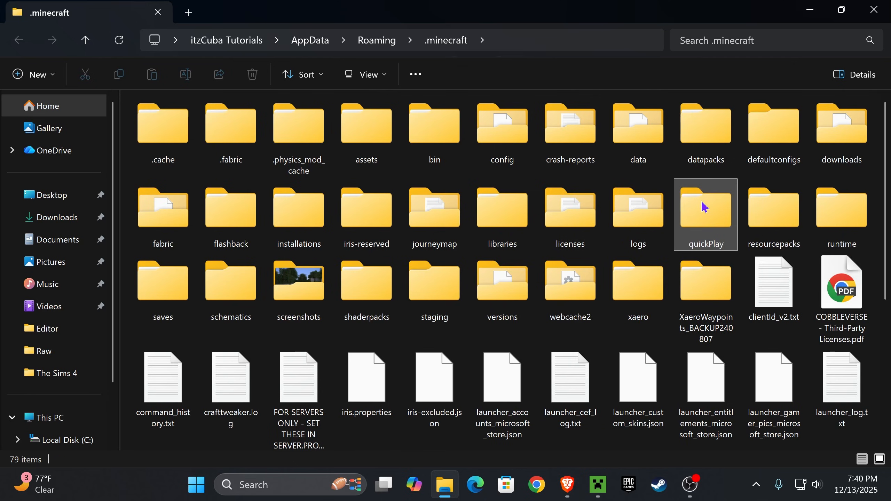
mouse_move(705, 210)
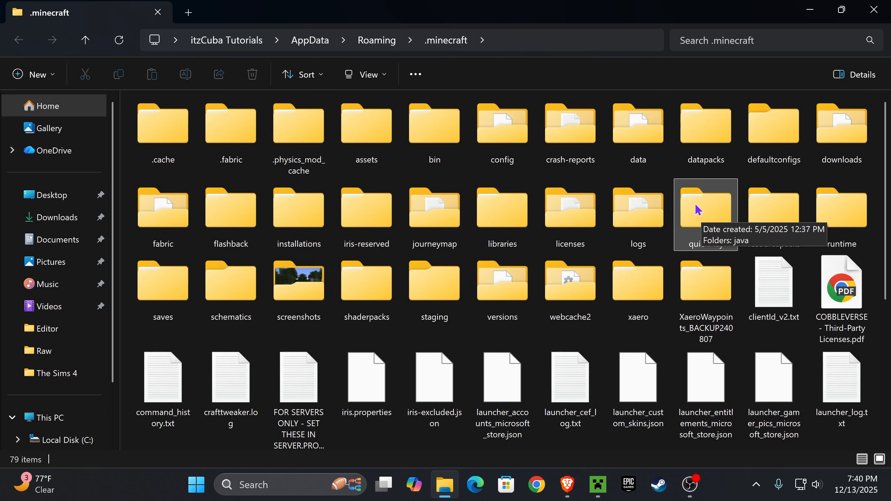
mouse_move(55, 80)
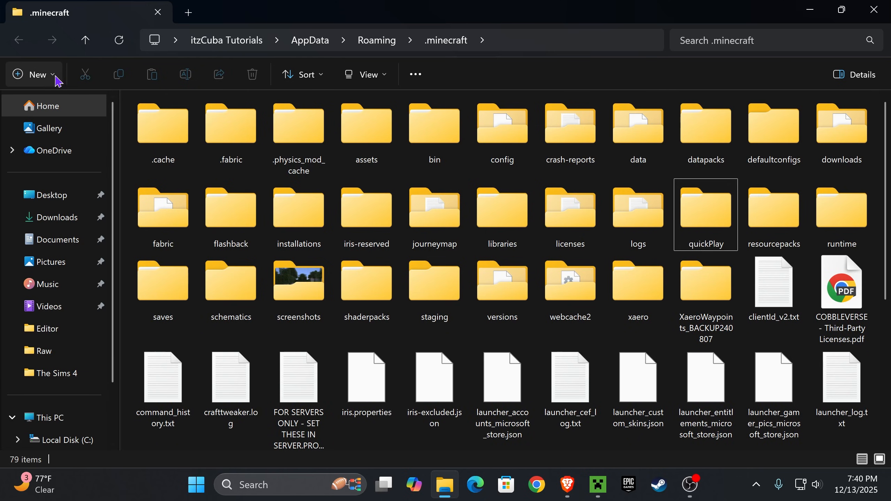
click(32, 74)
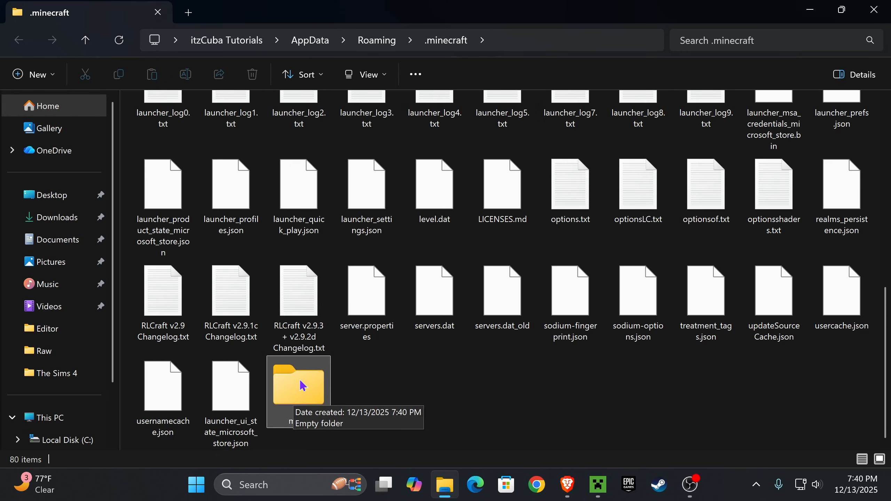
double_click(298, 386)
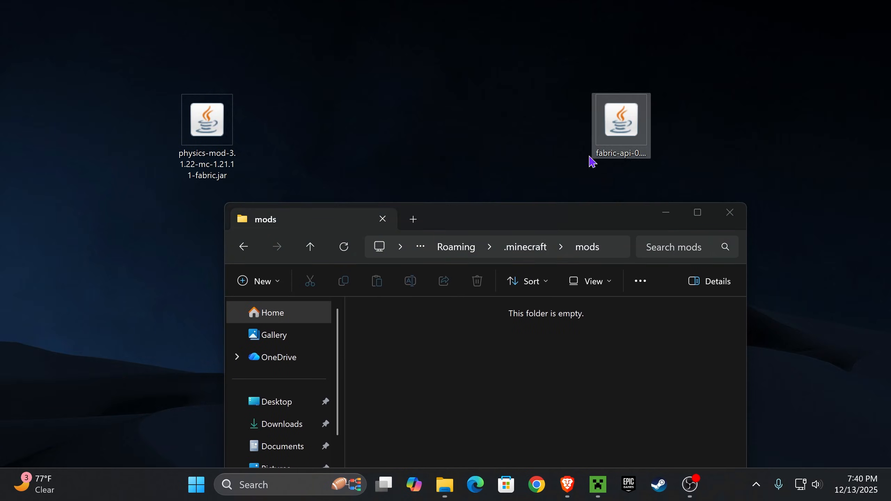
Step: Drag the Fabric API and physics-mod jars into the mods folder, then close Explorer
drag(620, 124, 394, 339)
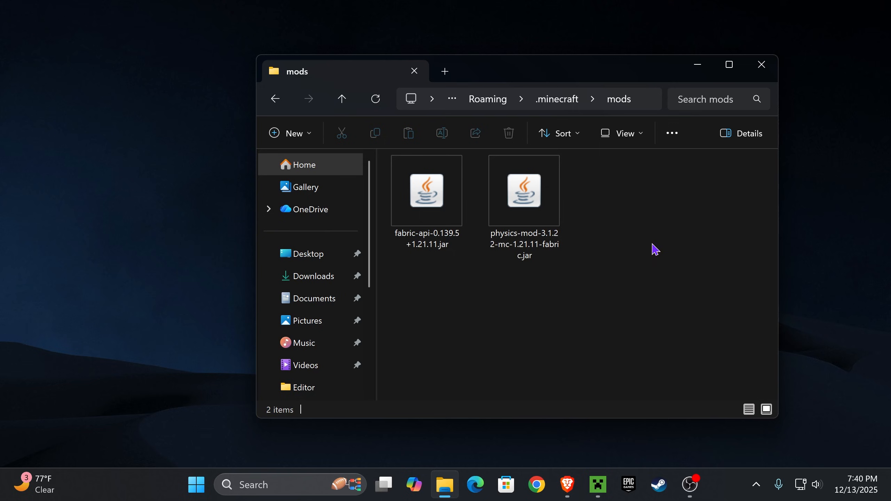
click(523, 191)
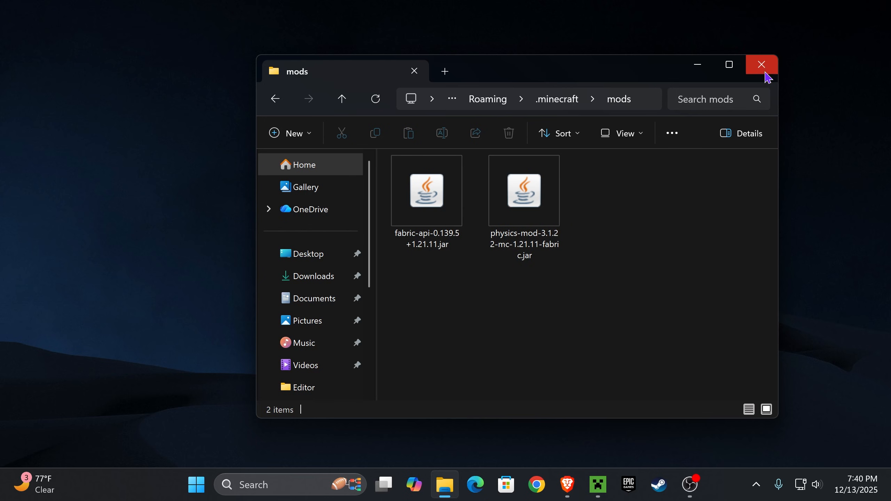
click(760, 64)
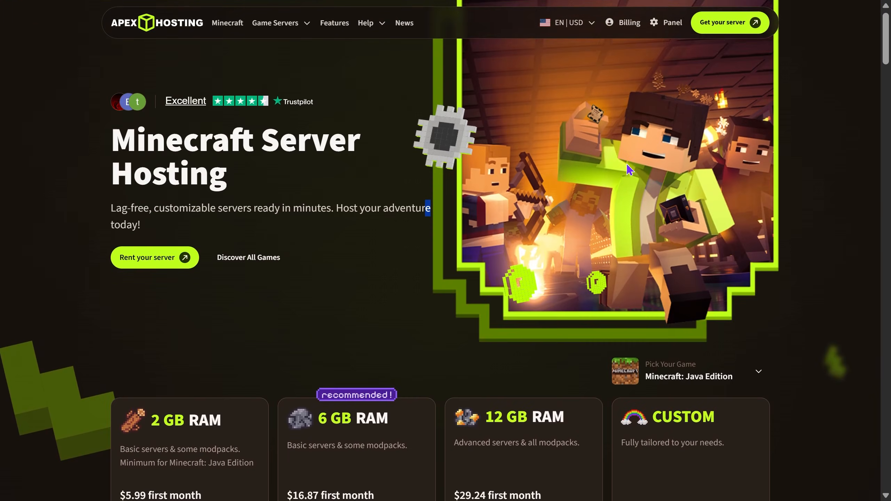
scroll(down, 3)
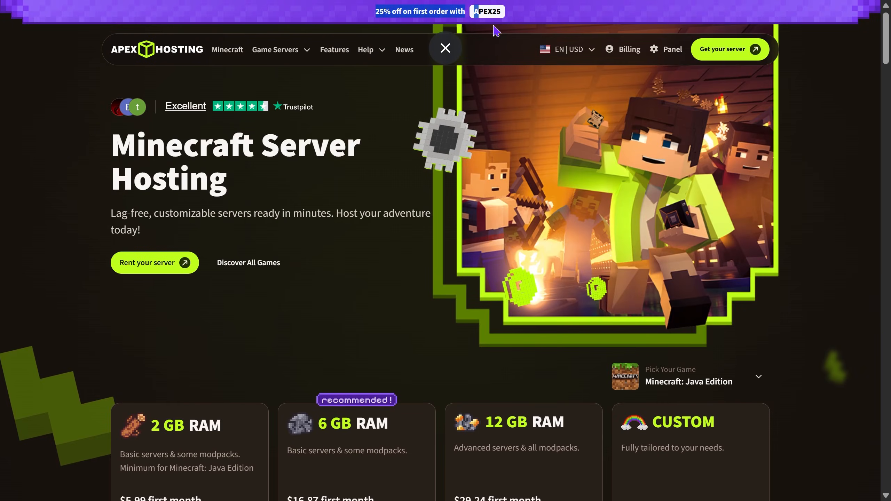
scroll(down, 3)
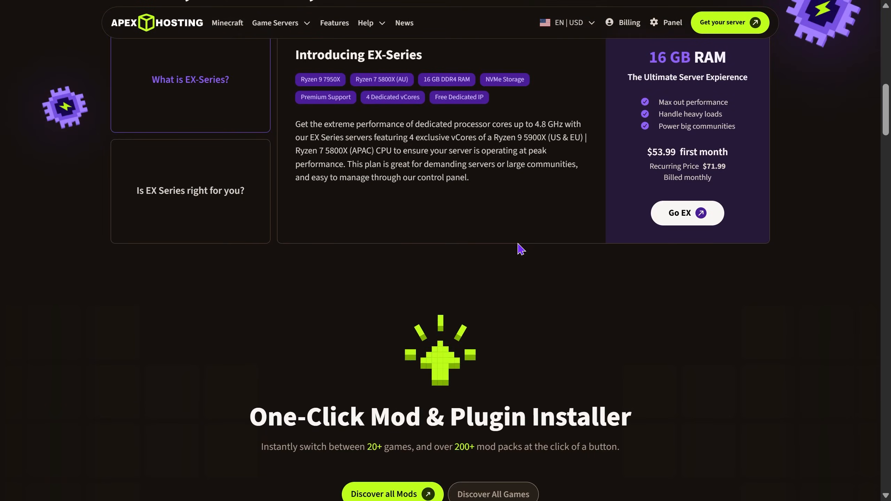
scroll(down, 3)
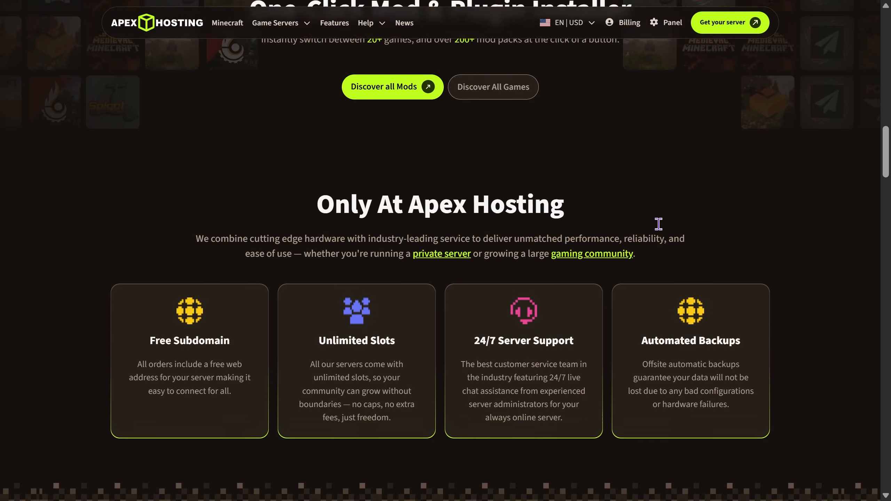
scroll(down, 3)
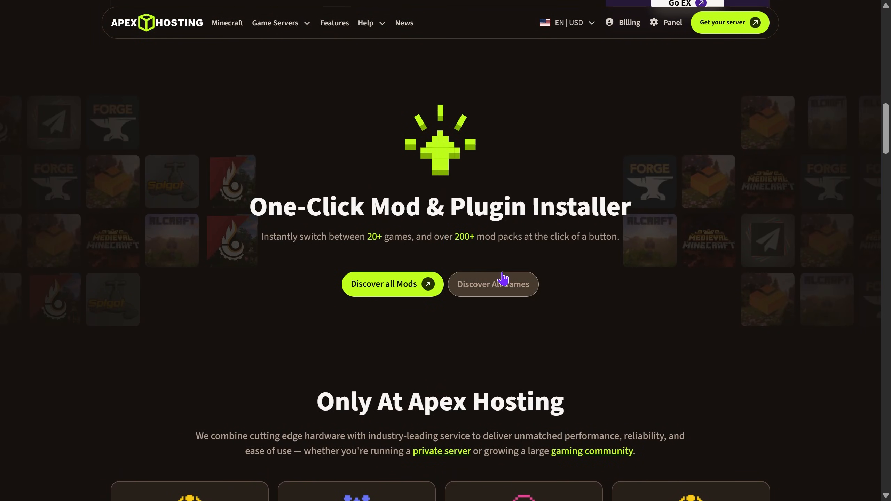
scroll(down, 3)
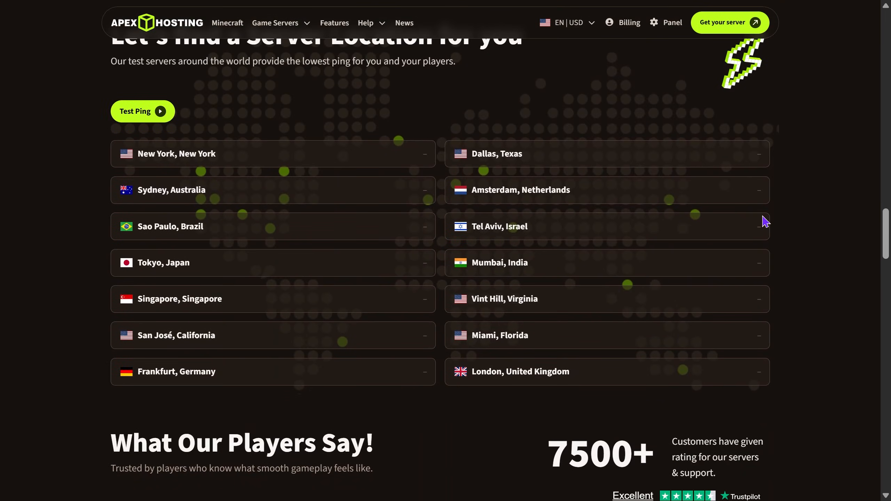
scroll(down, 3)
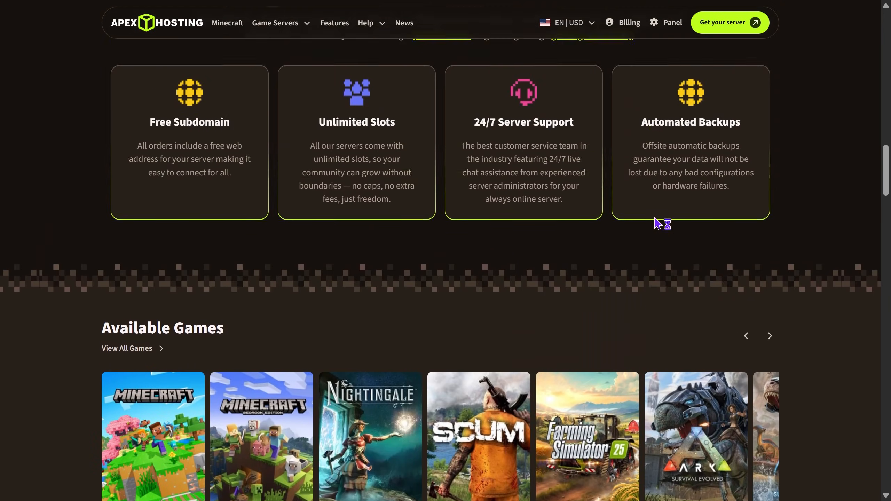
scroll(up, 3)
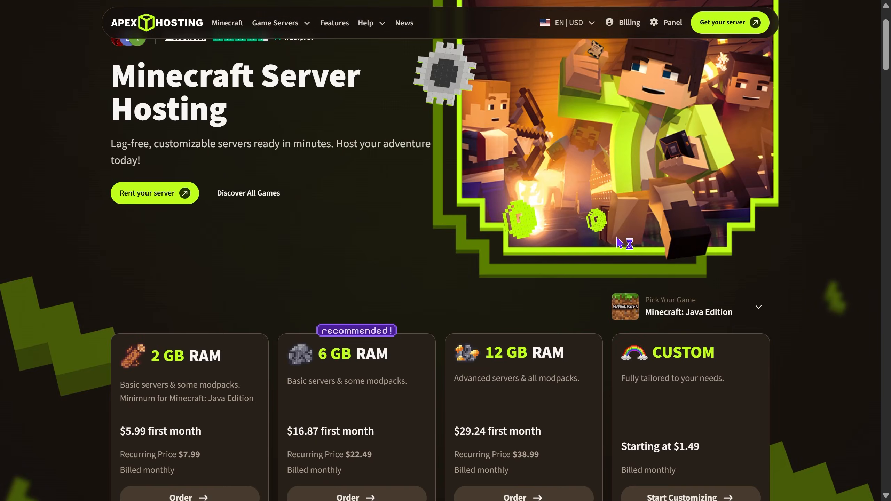
scroll(down, 3)
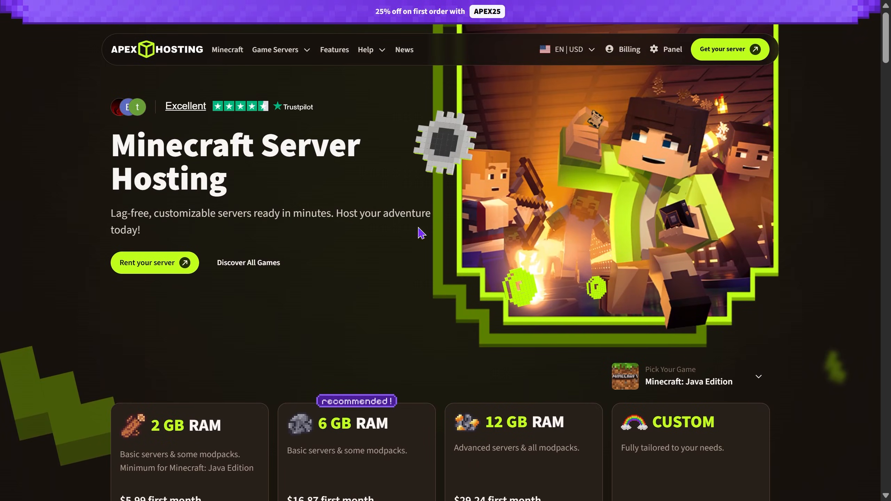
scroll(down, 3)
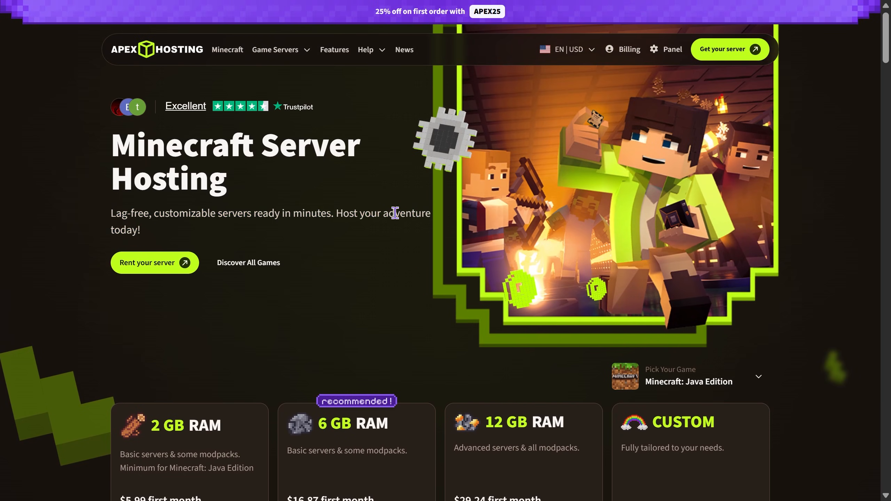
scroll(down, 3)
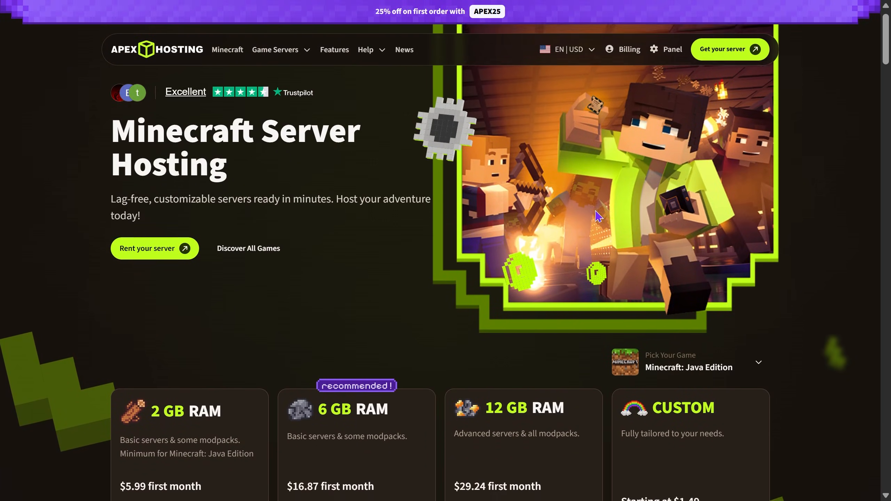
scroll(down, 3)
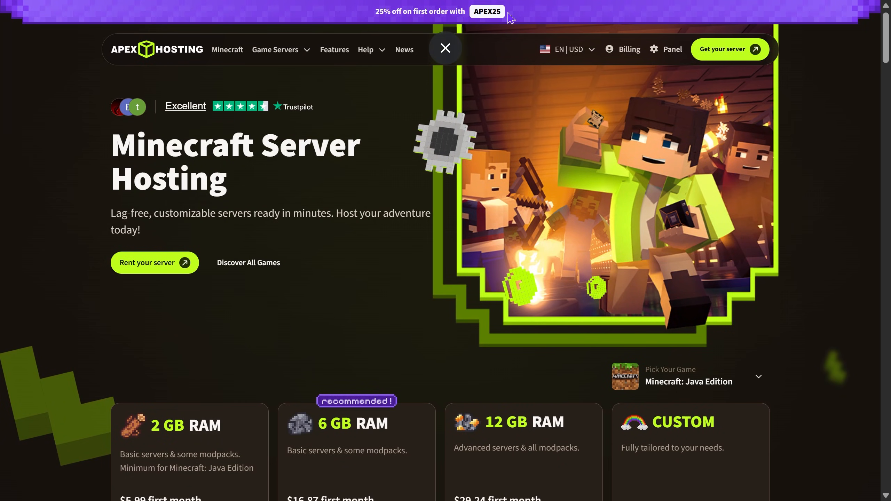
scroll(down, 3)
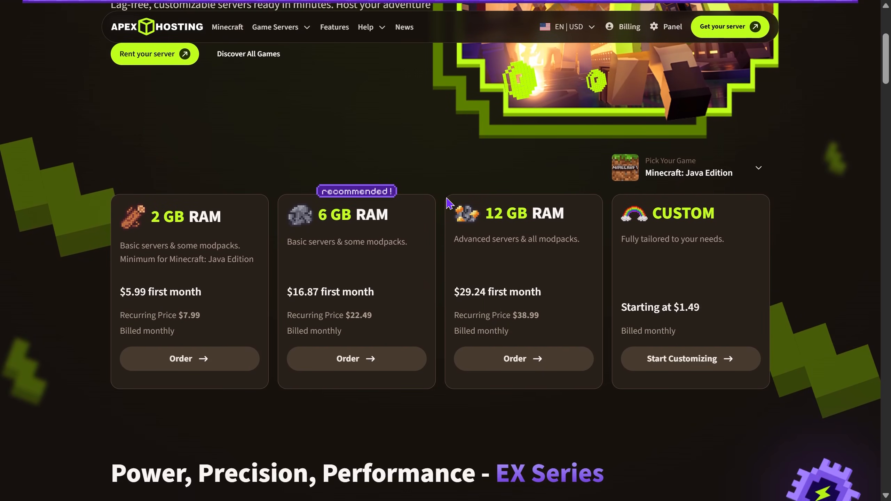